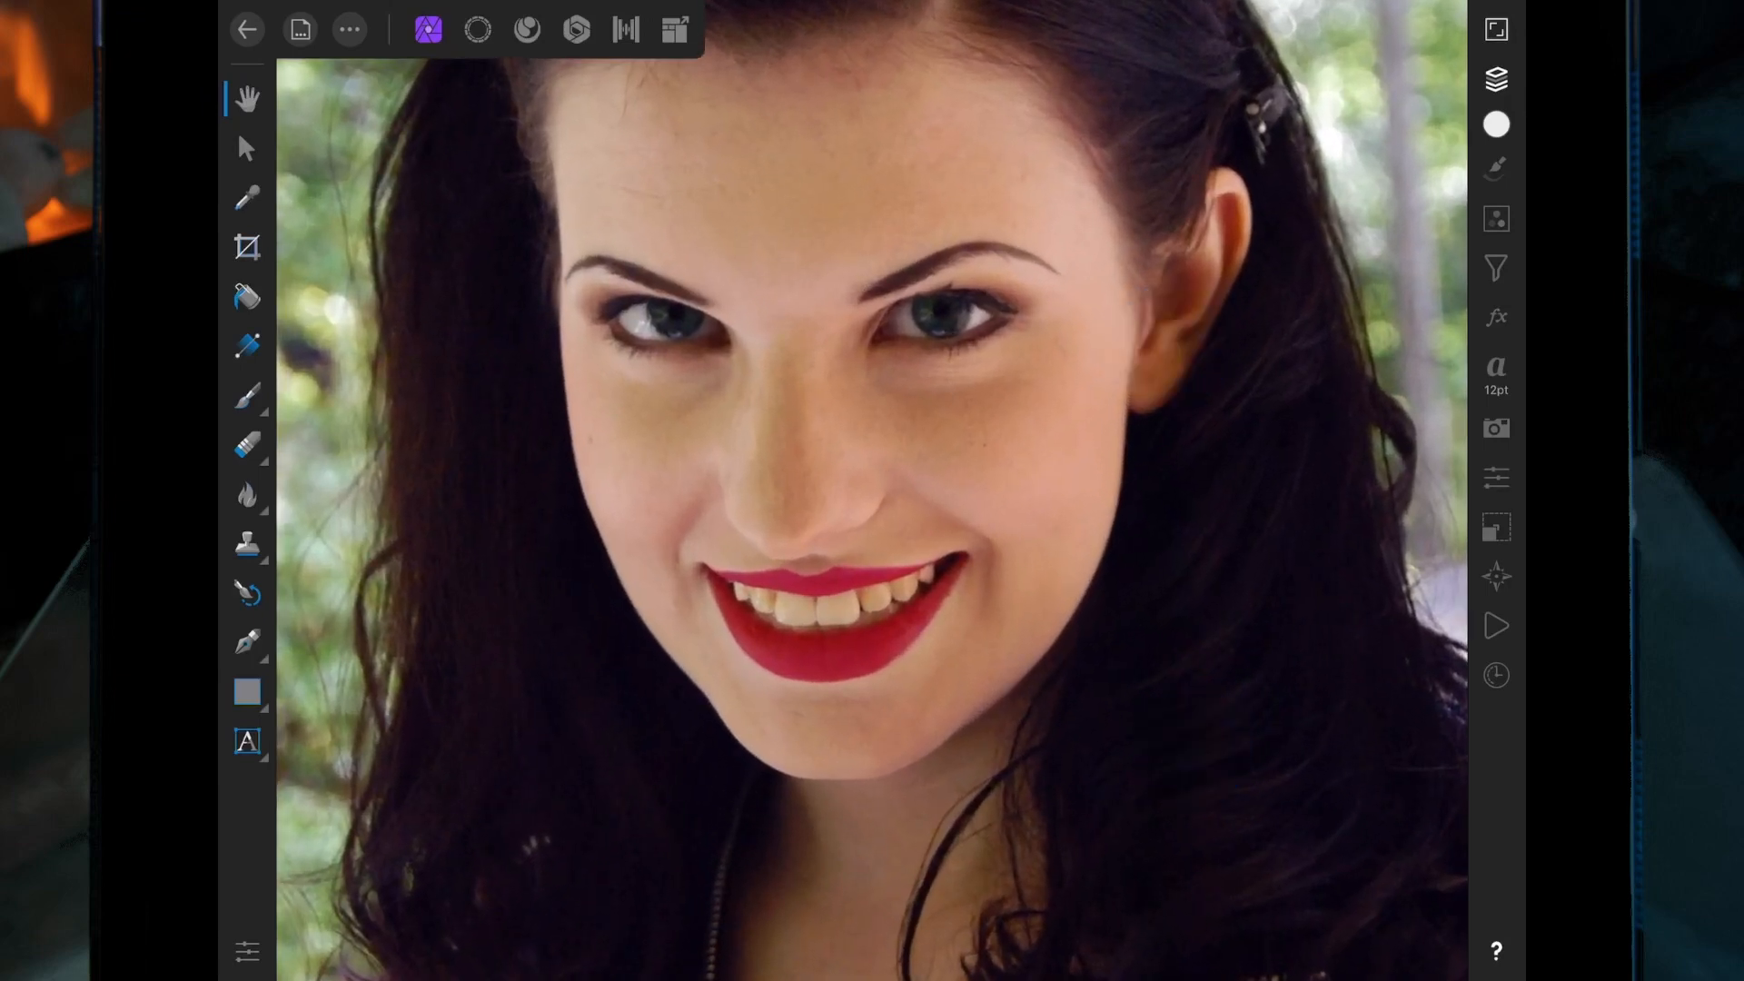
# Switch to the Selections persona to reveal the selection tools.
pyautogui.click(476, 31)
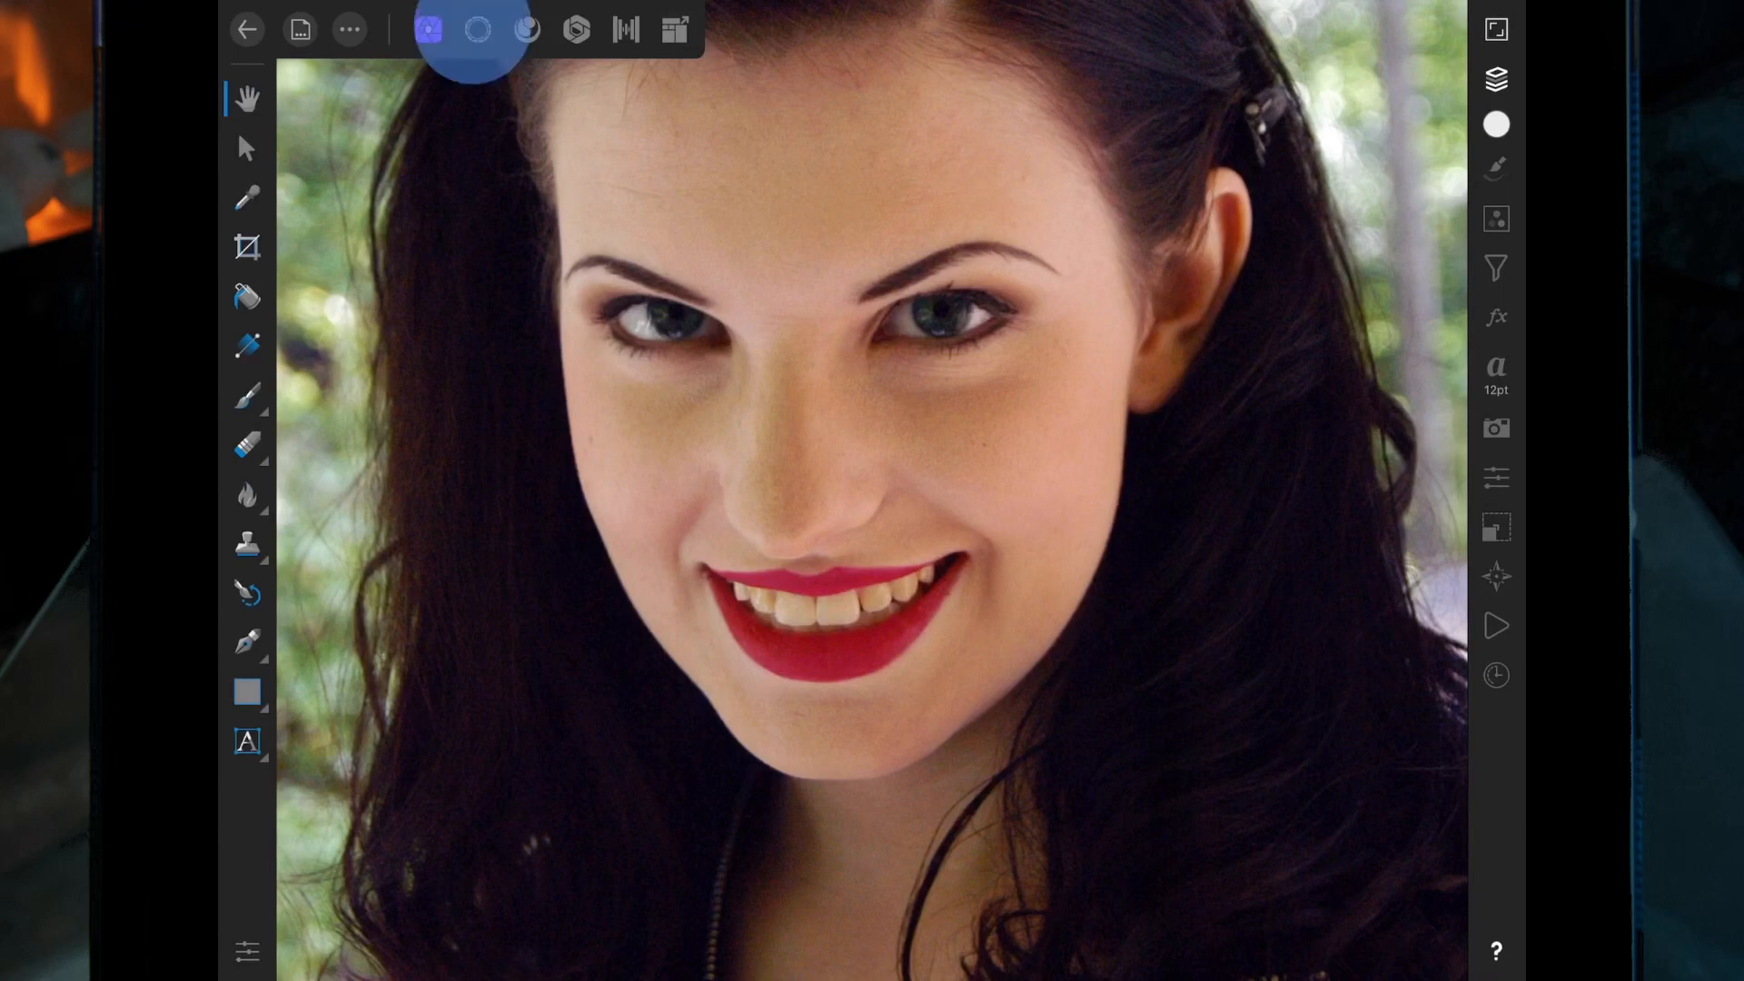
pyautogui.click(478, 29)
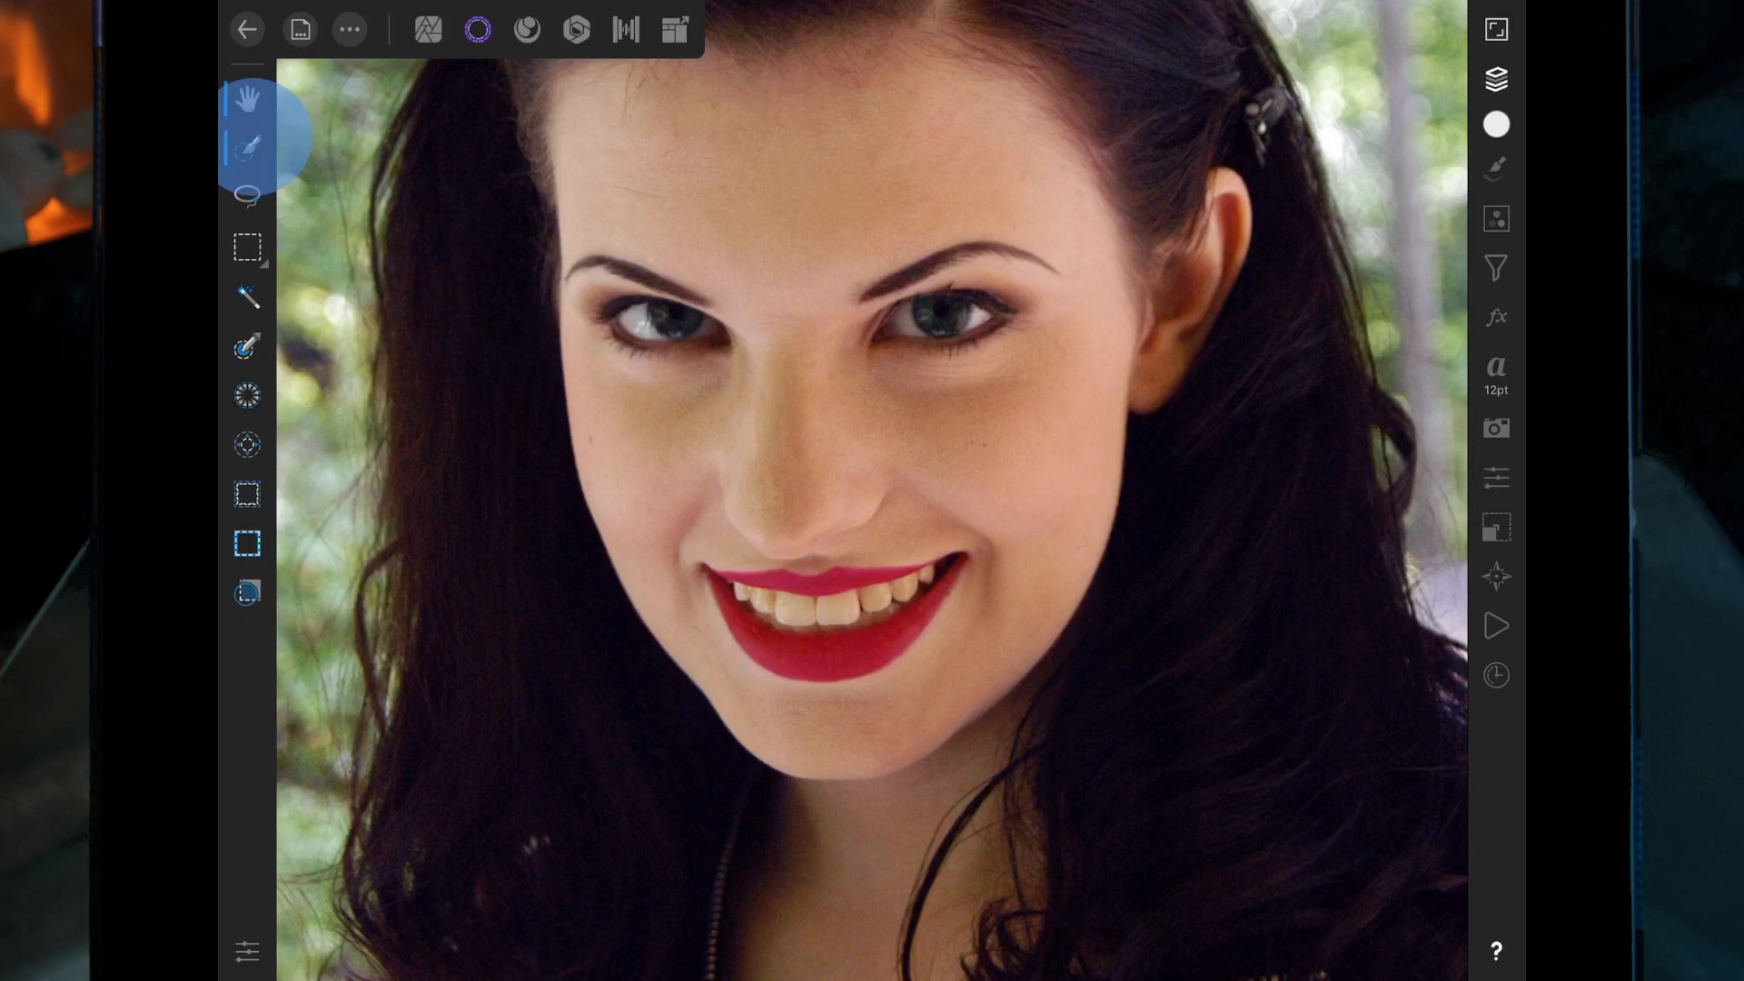
# Select the teeth with the Selection Brush, subtract the lips, and refine with an 18.2 px feather.
pyautogui.click(247, 147)
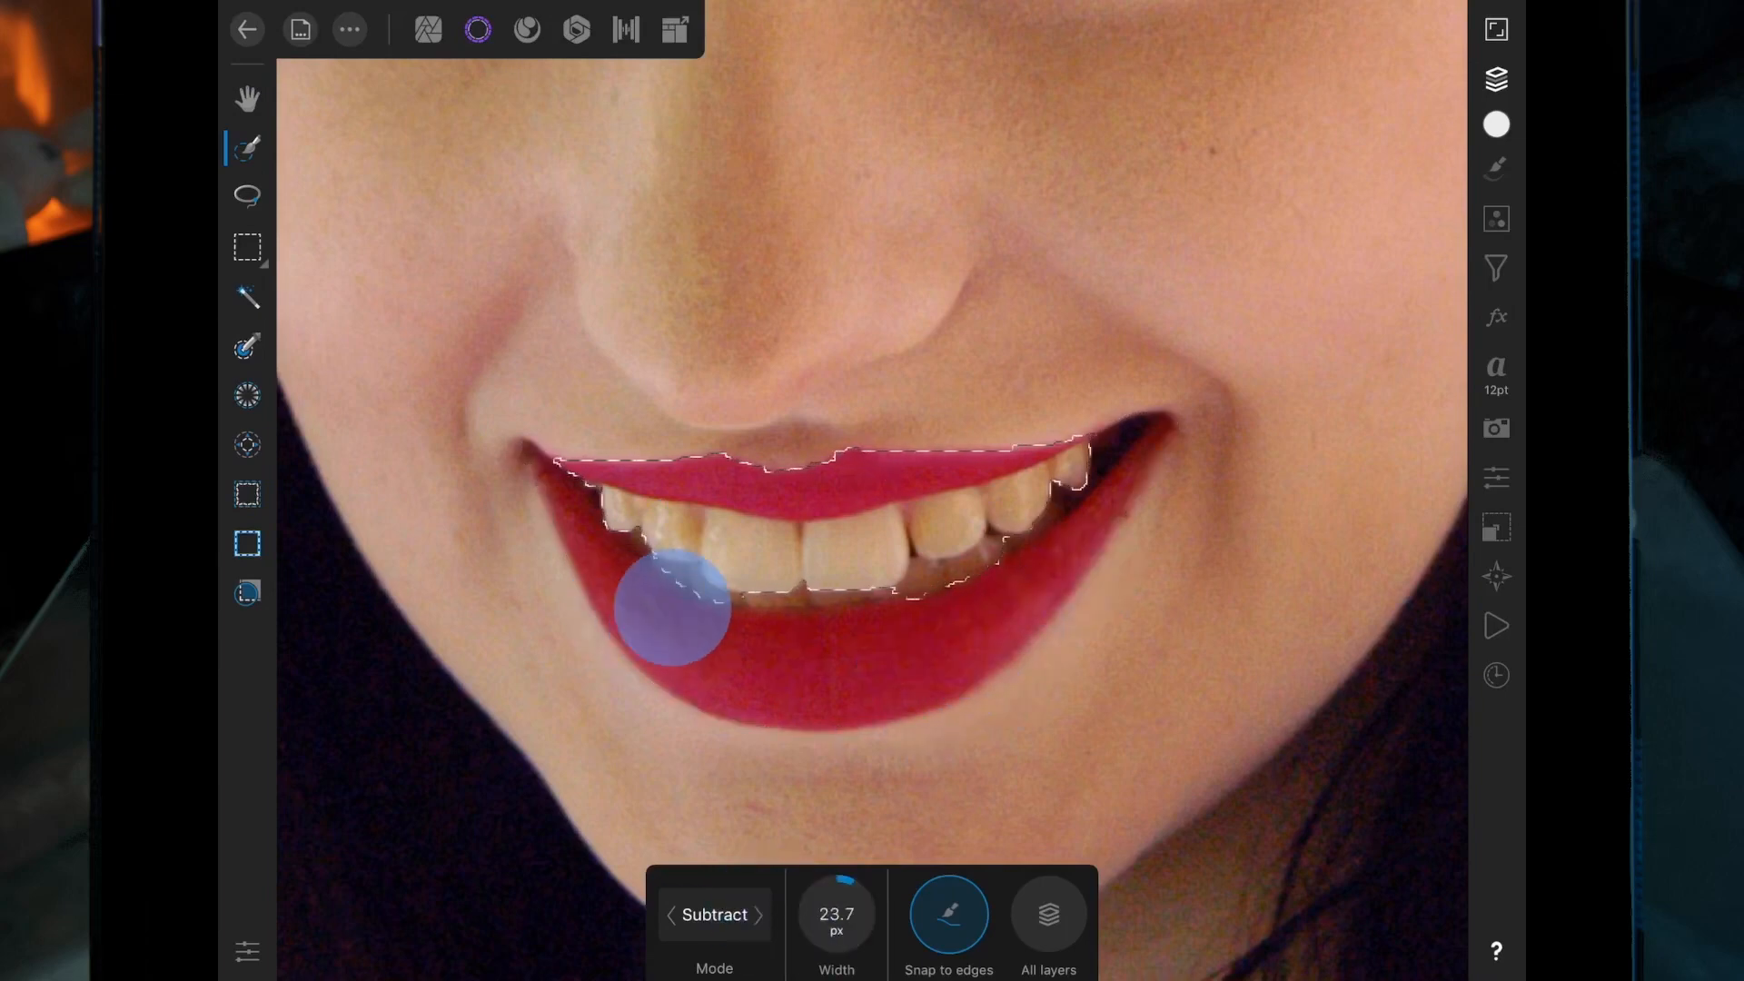
pyautogui.click(713, 914)
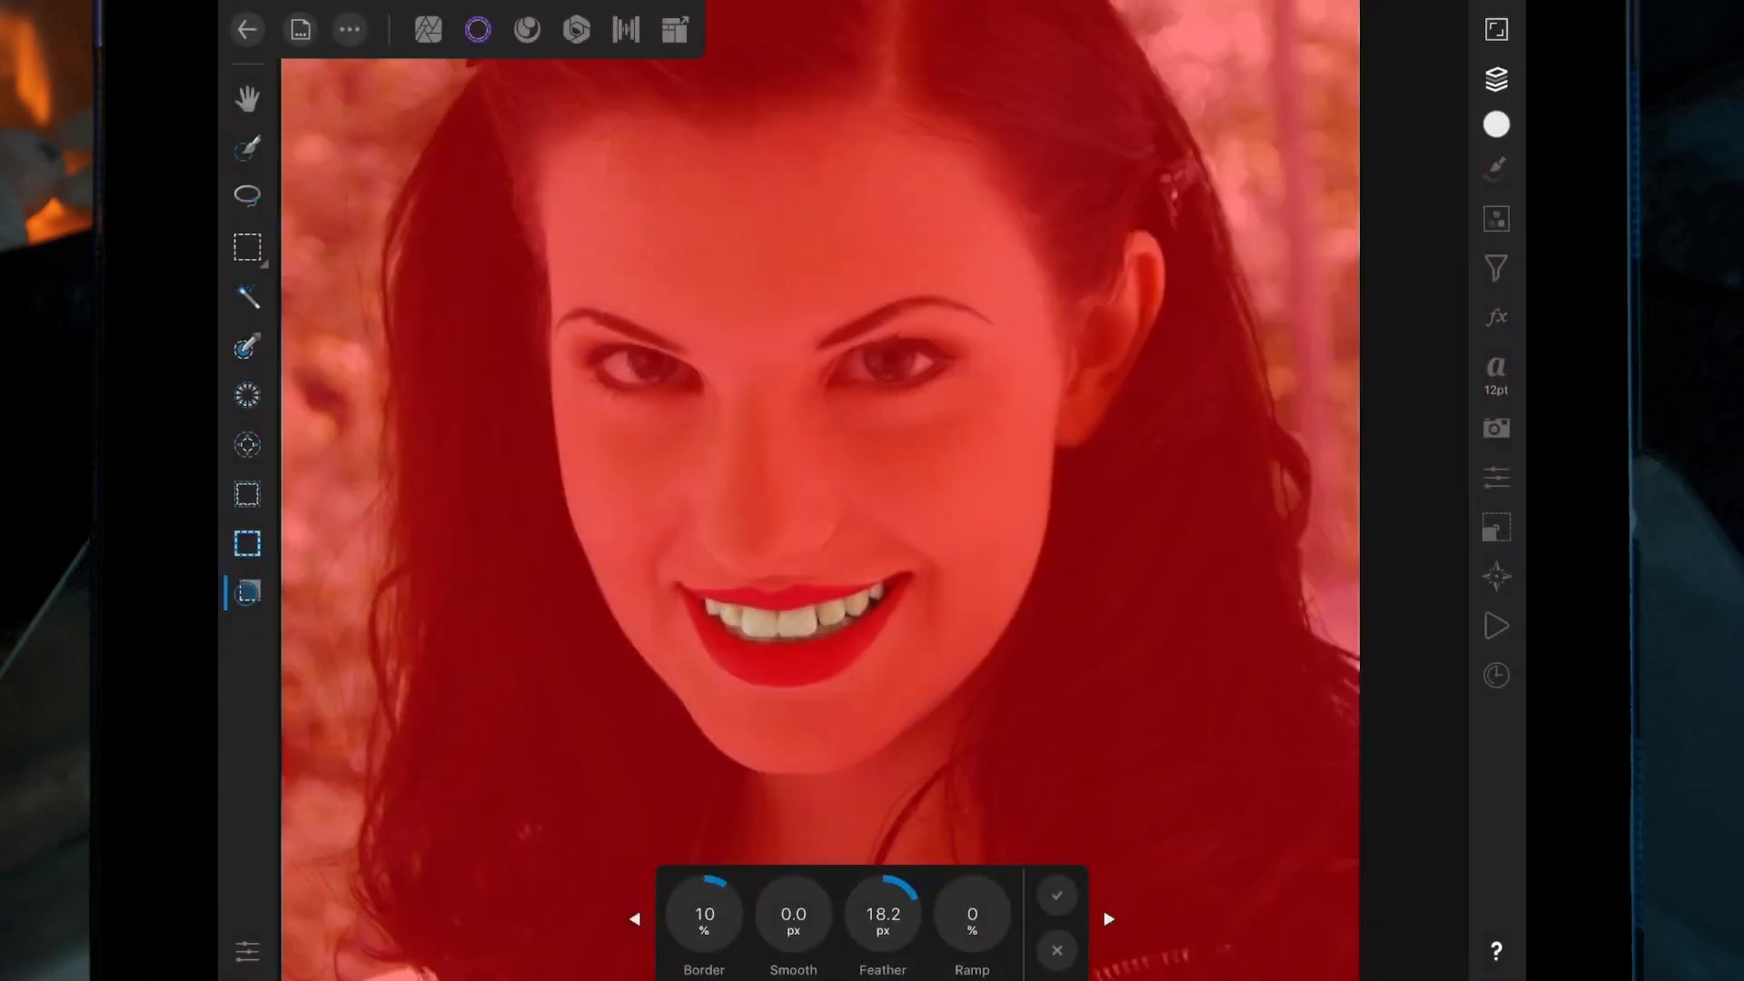
pyautogui.click(1054, 894)
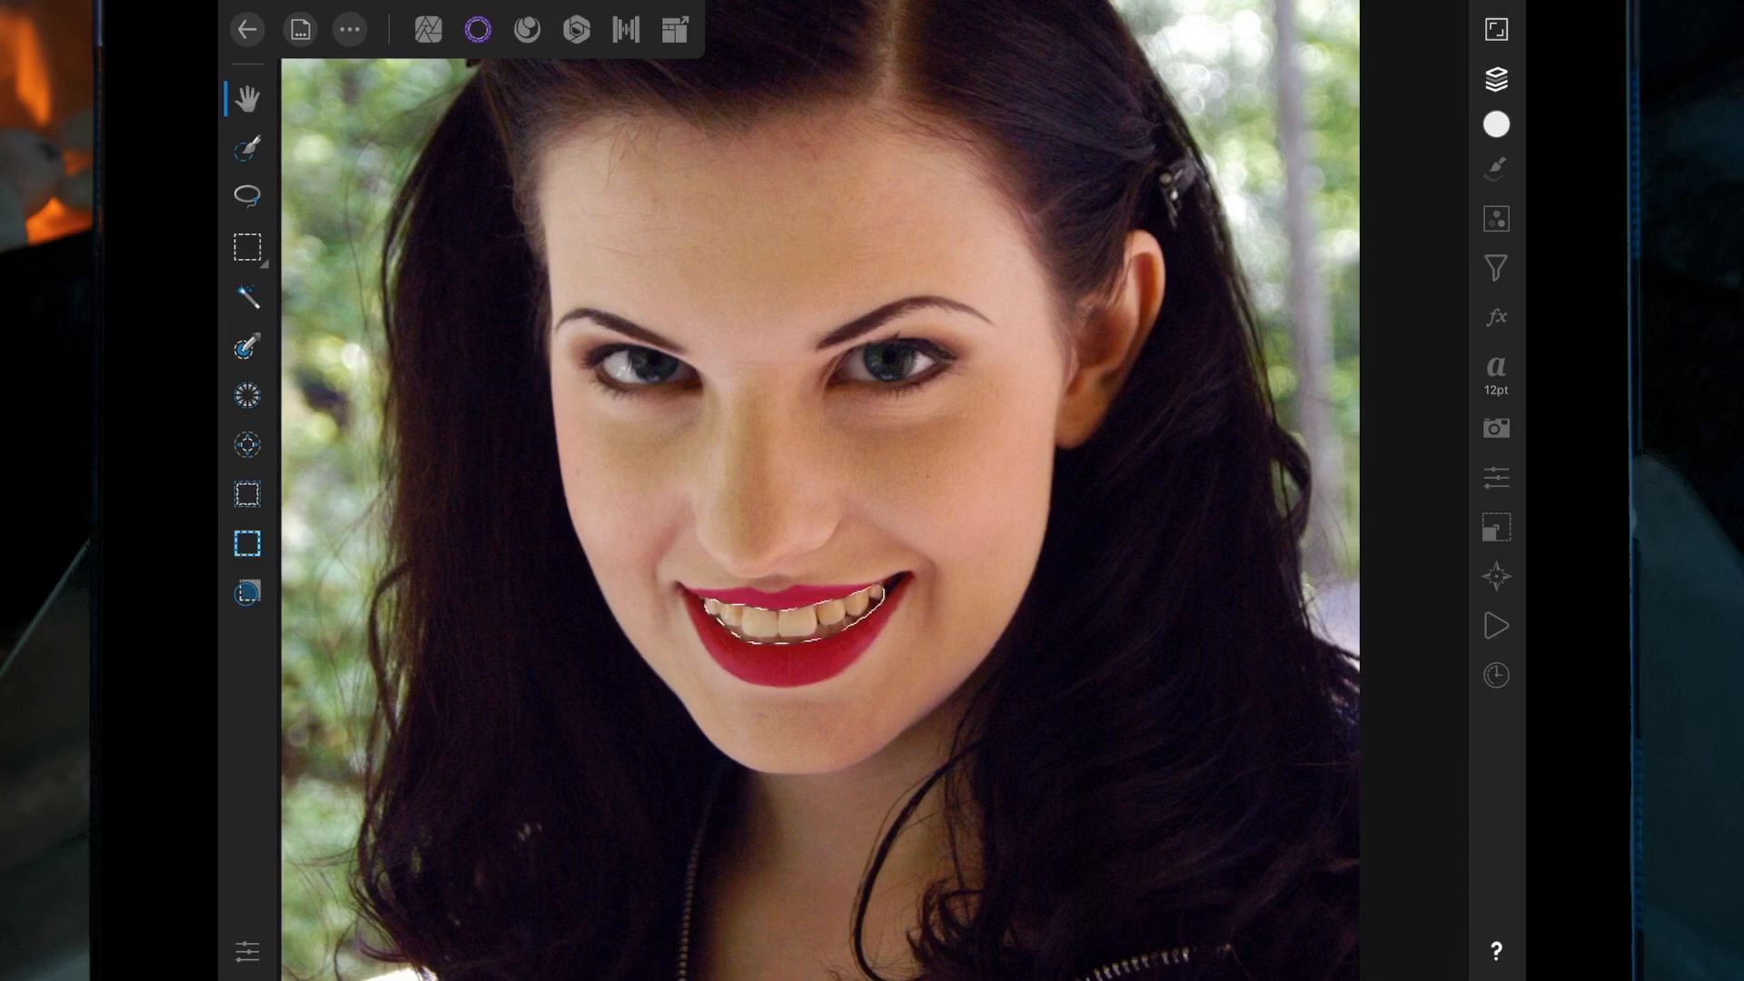
# Add an HSL adjustment limited to the Yellow range with Saturation -51% on the teeth.
pyautogui.click(1495, 217)
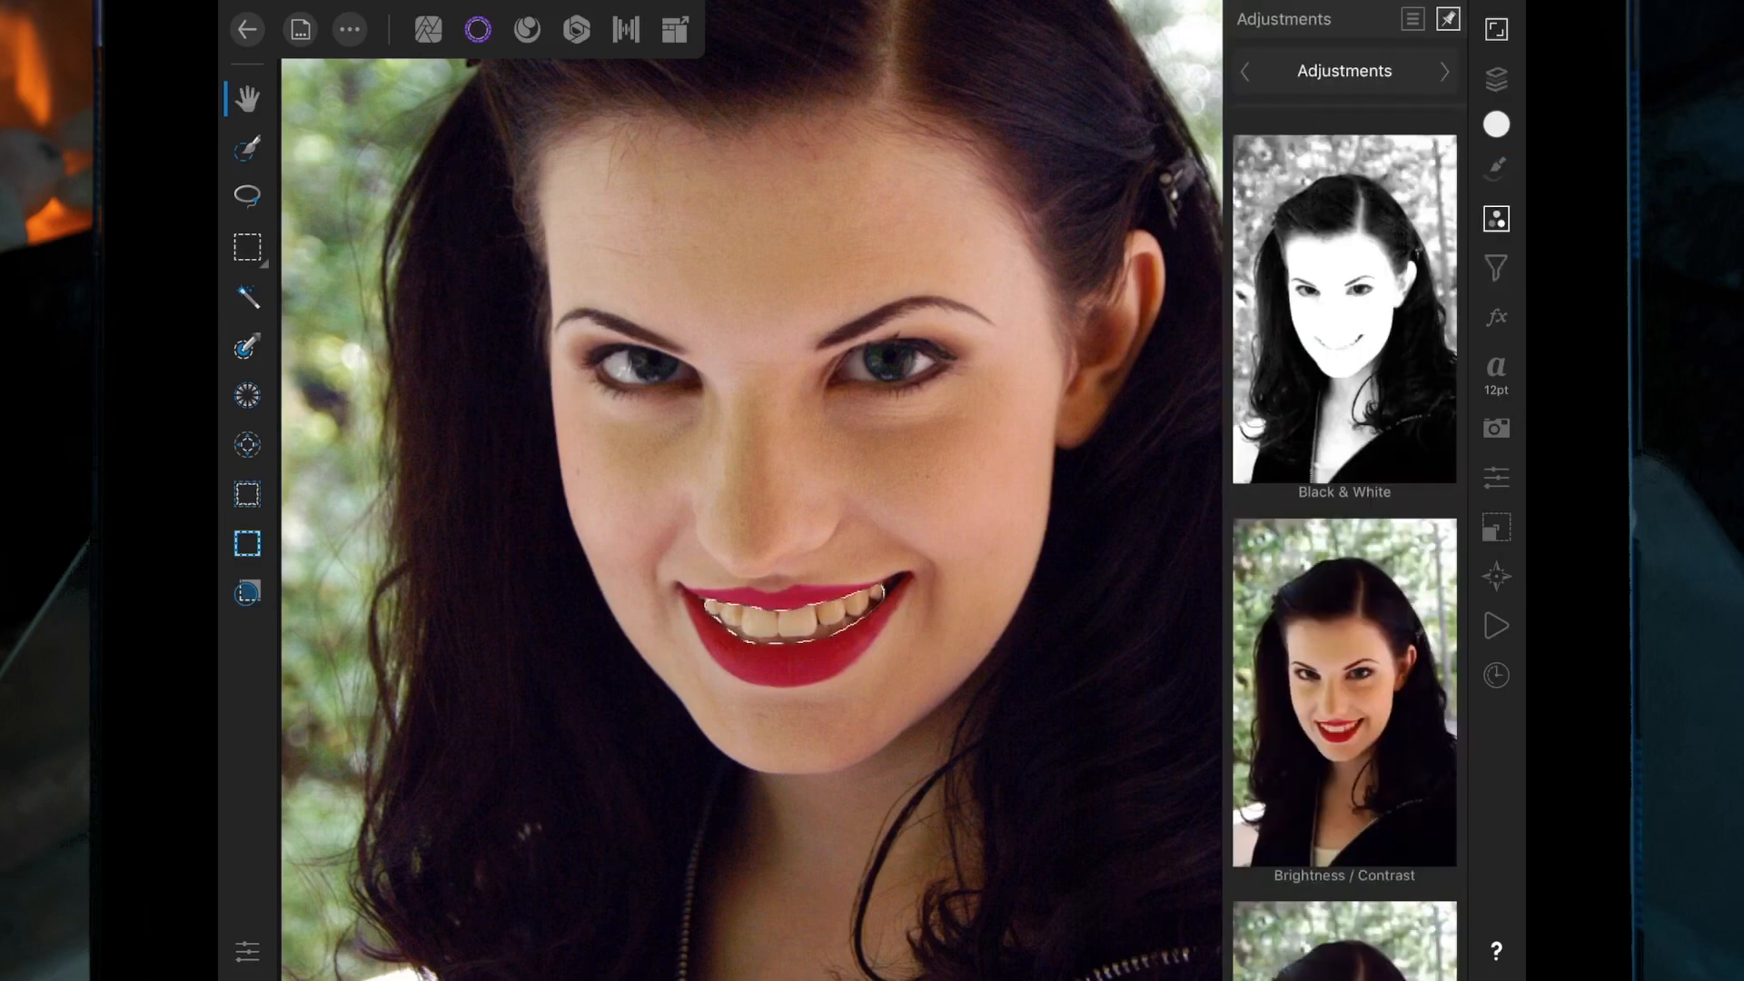
pyautogui.scroll(-3)
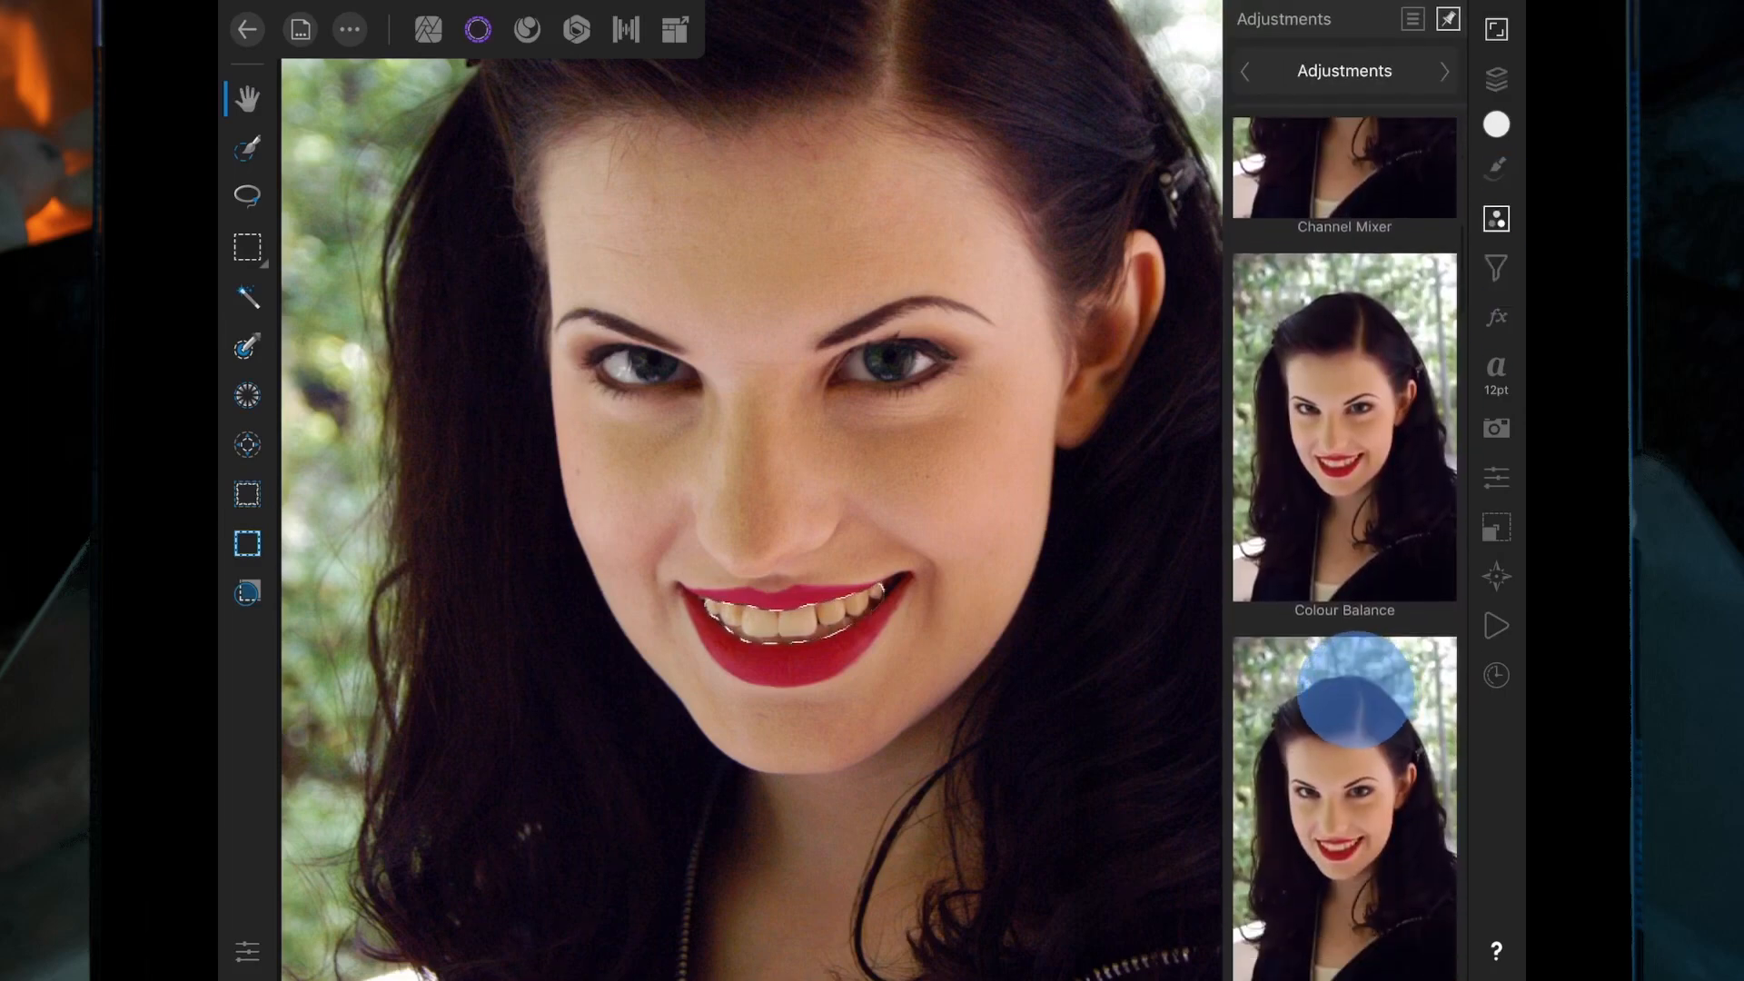
pyautogui.scroll(-3)
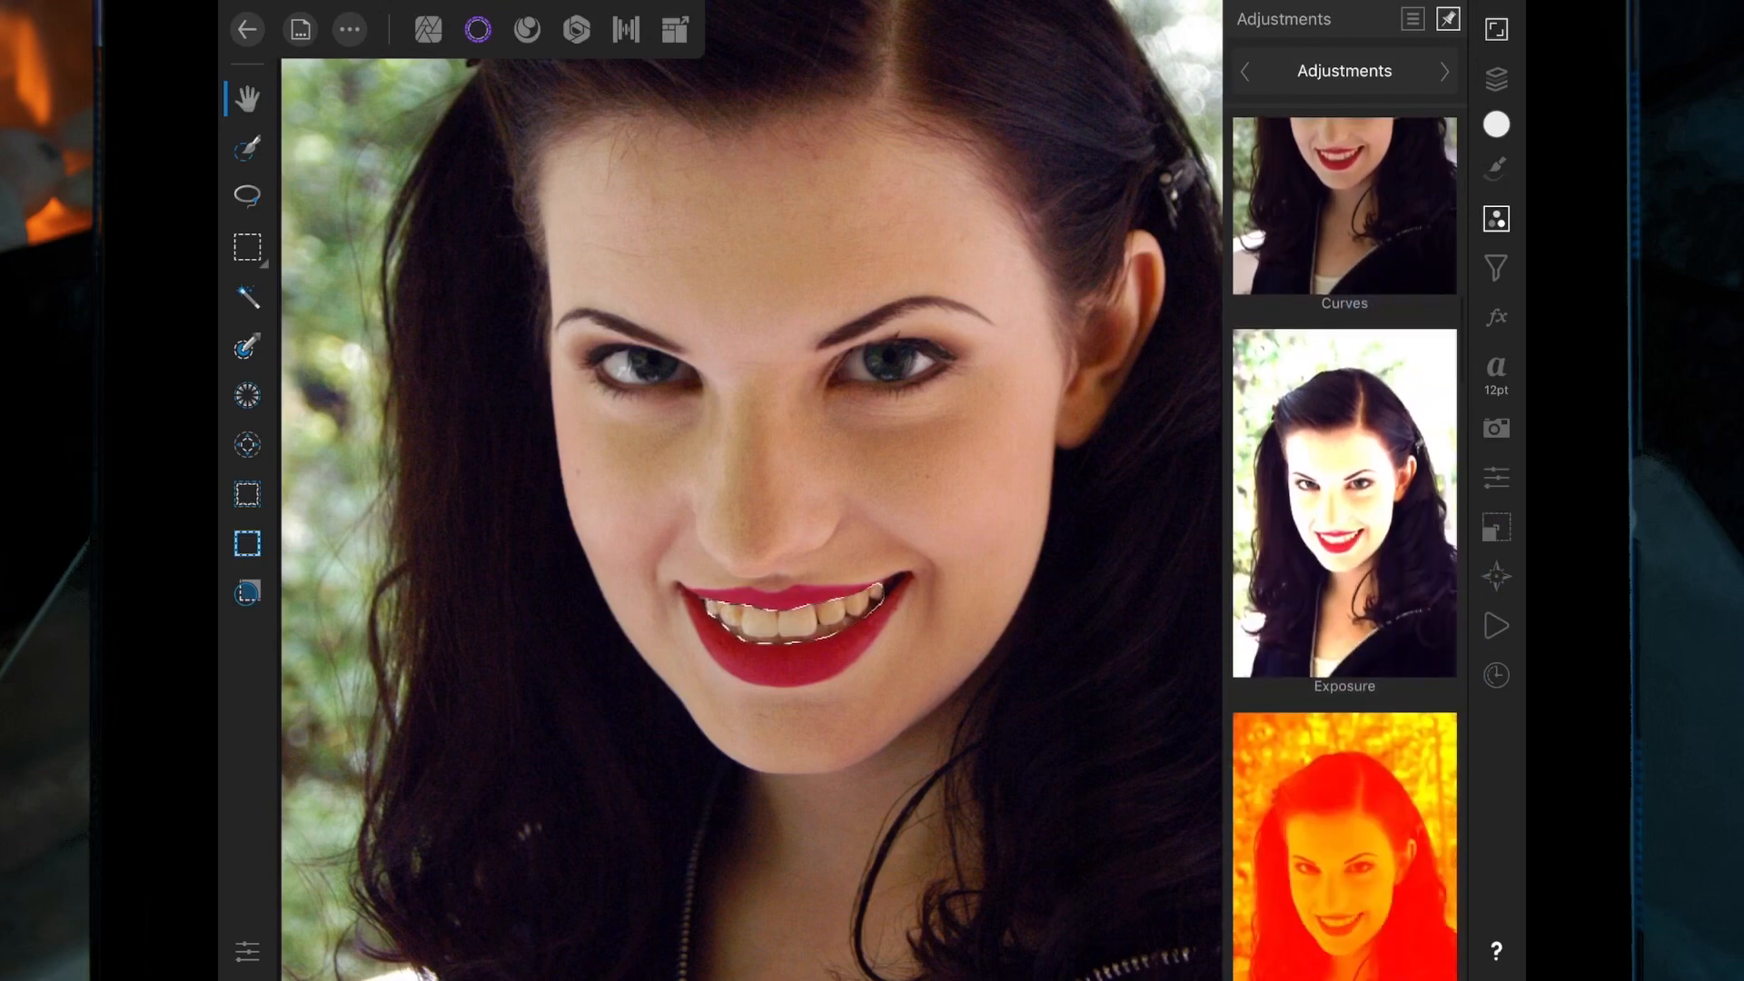
pyautogui.scroll(-3)
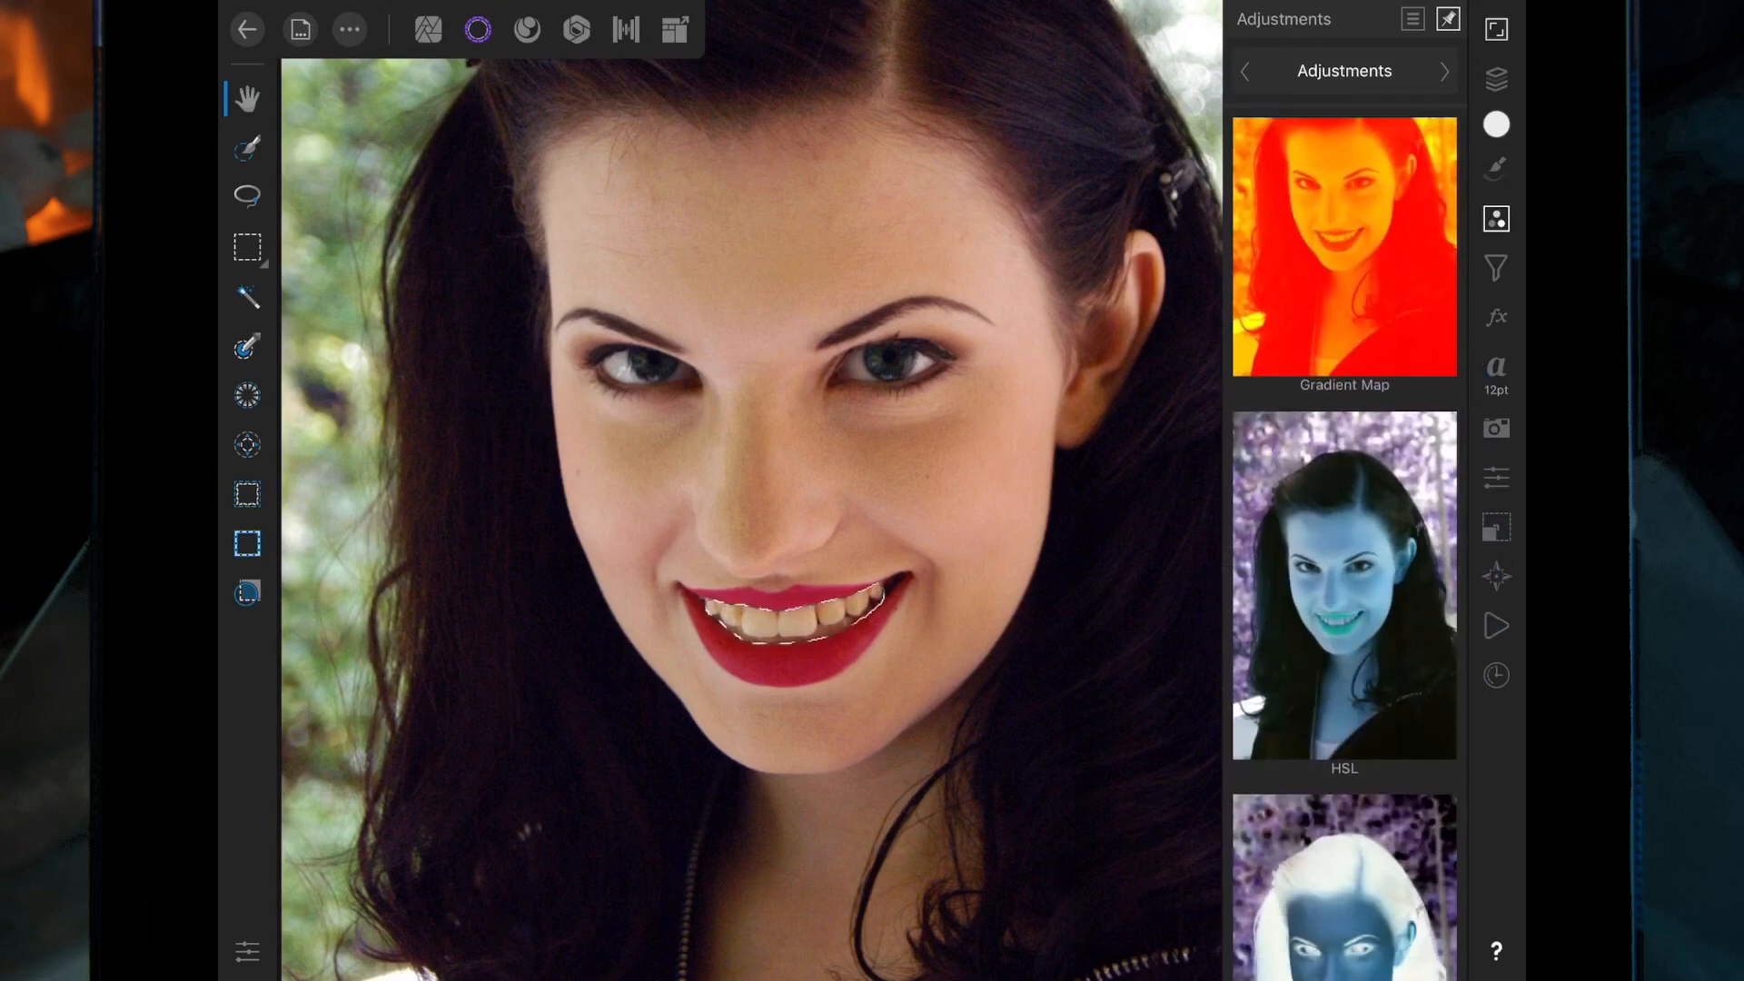
pyautogui.click(1344, 583)
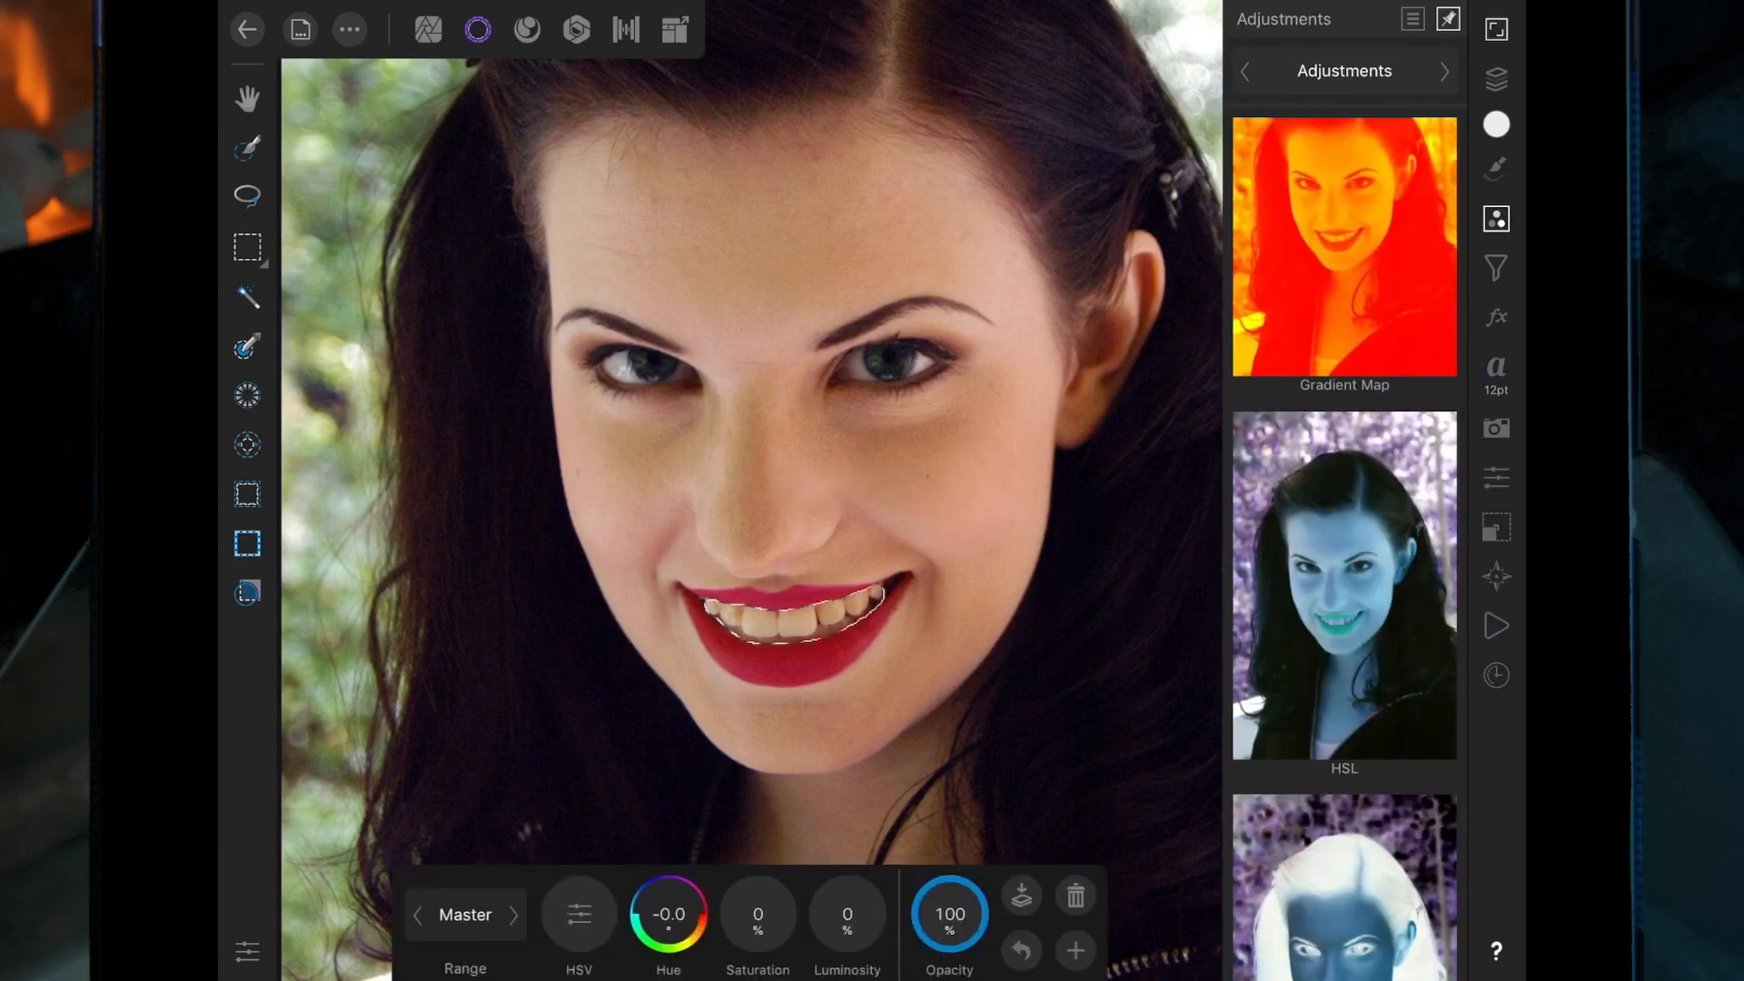
pyautogui.click(465, 913)
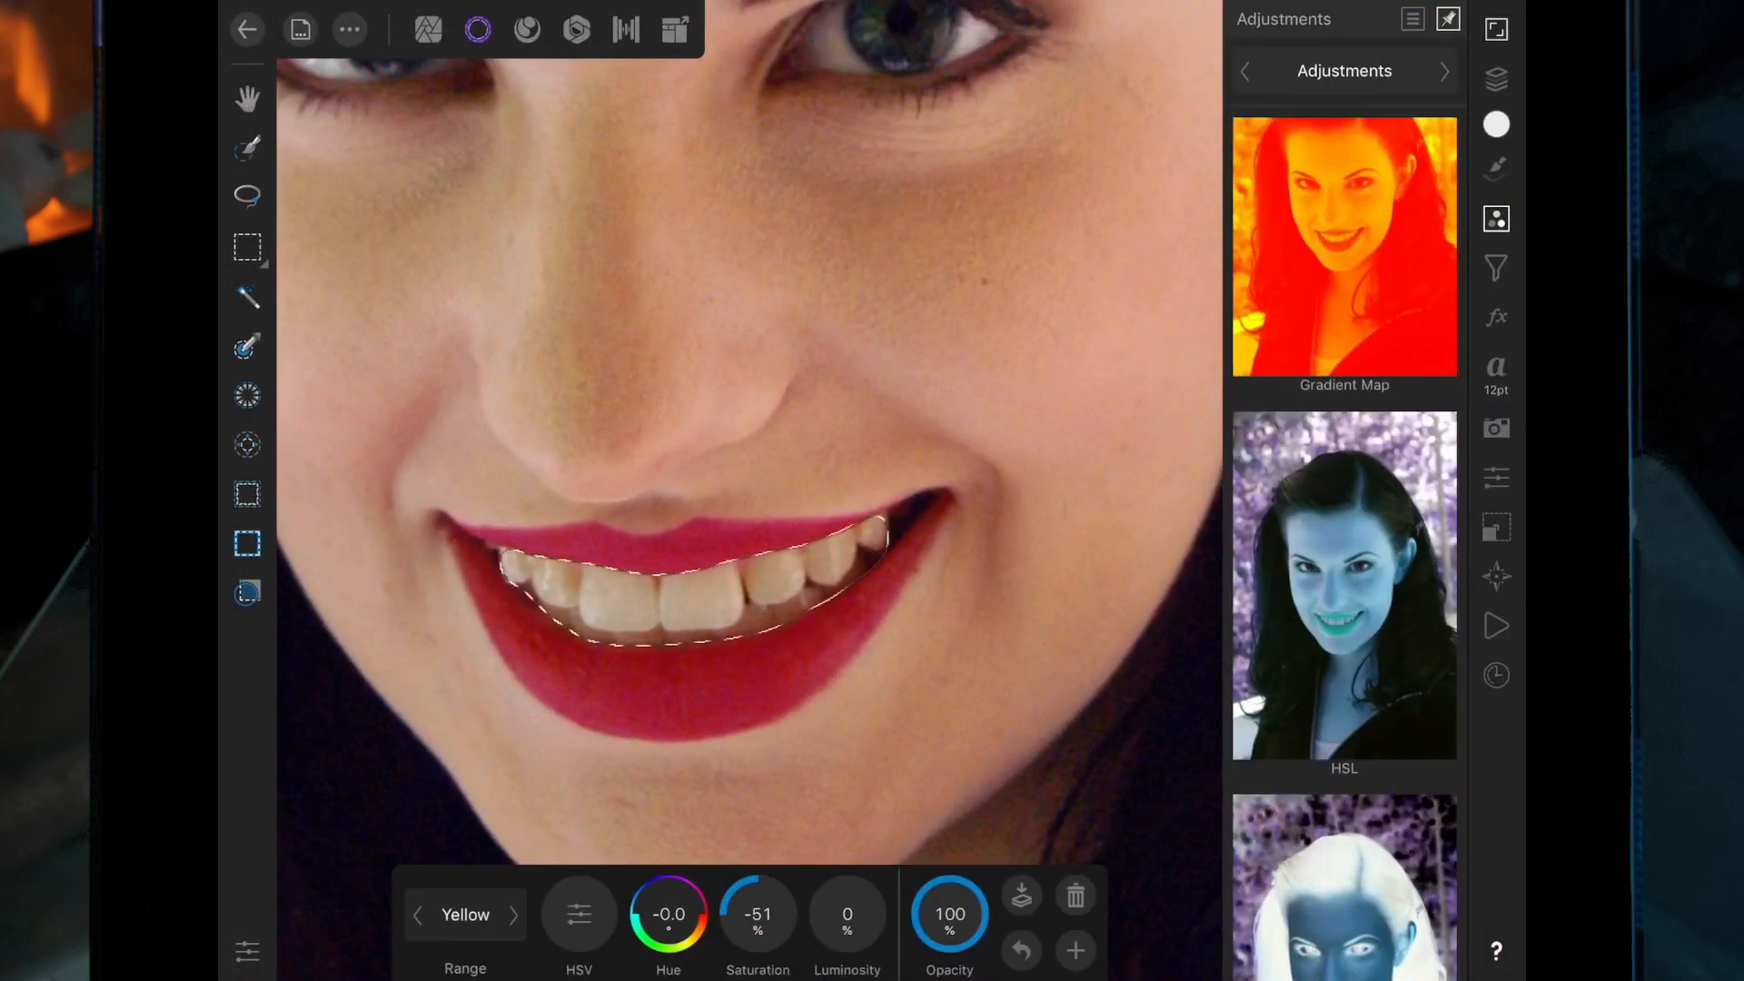
pyautogui.scroll(3)
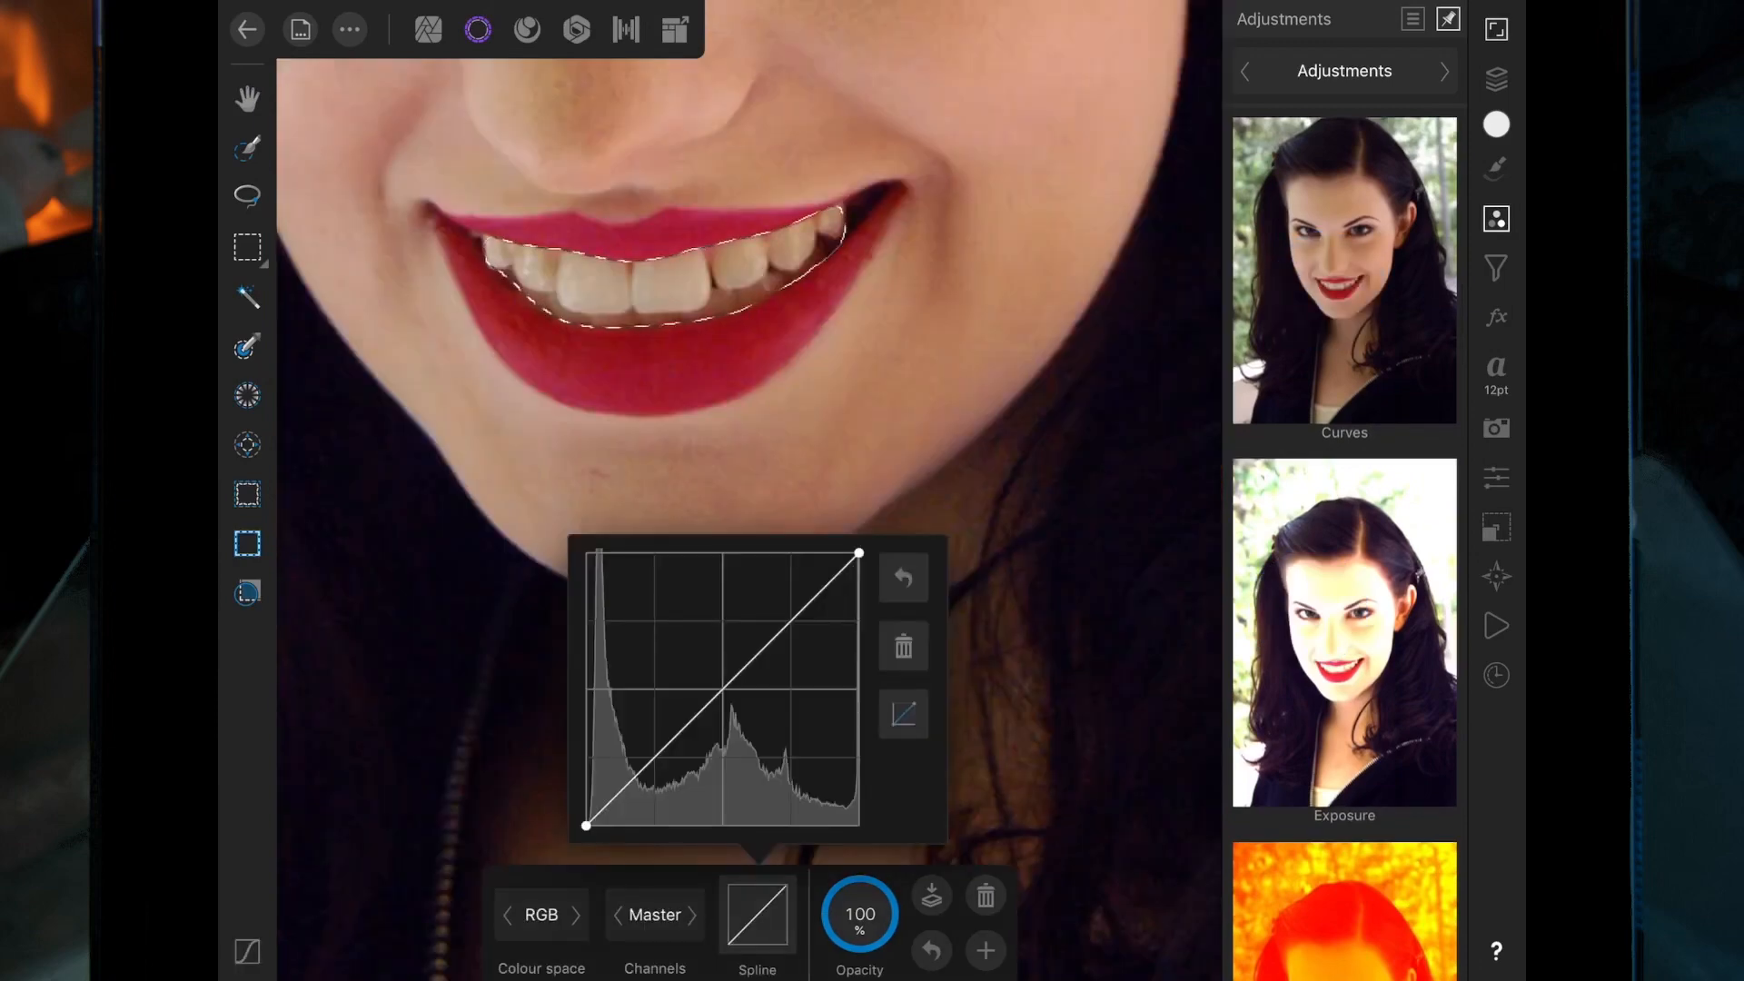
# Lift the Curves midpoint to brighten the teeth, then show the Curves and HSL layers above the background.
pyautogui.click(725, 692)
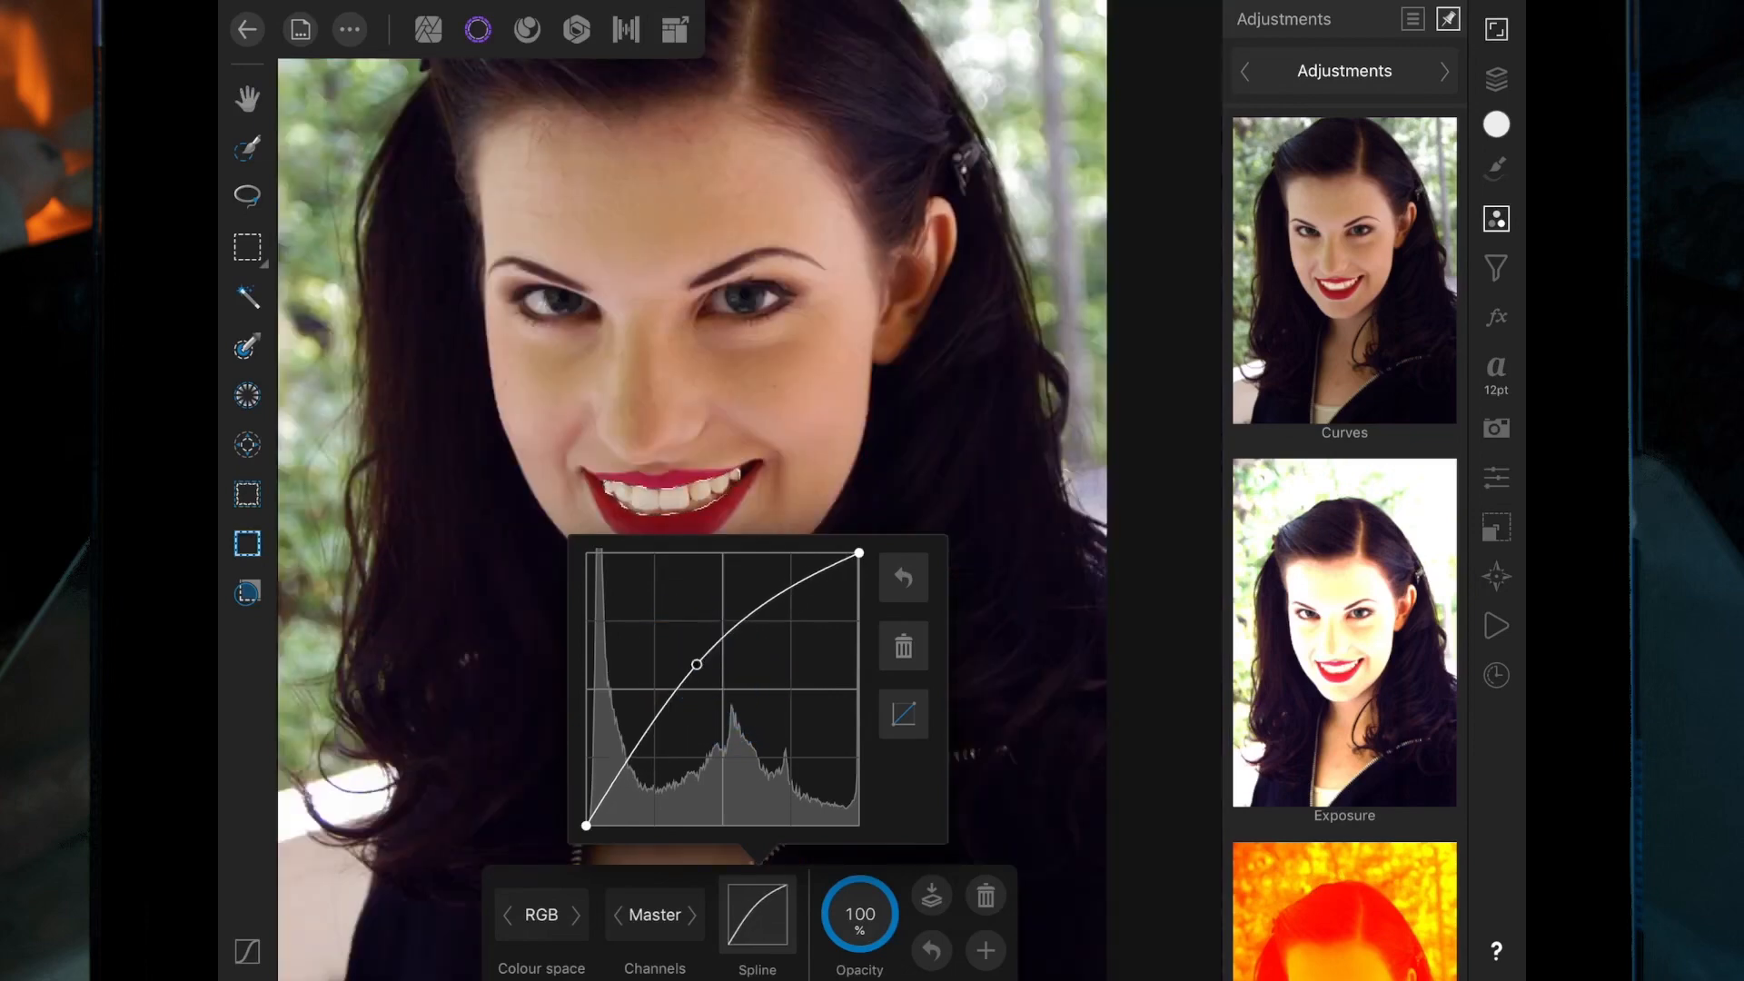
pyautogui.click(697, 667)
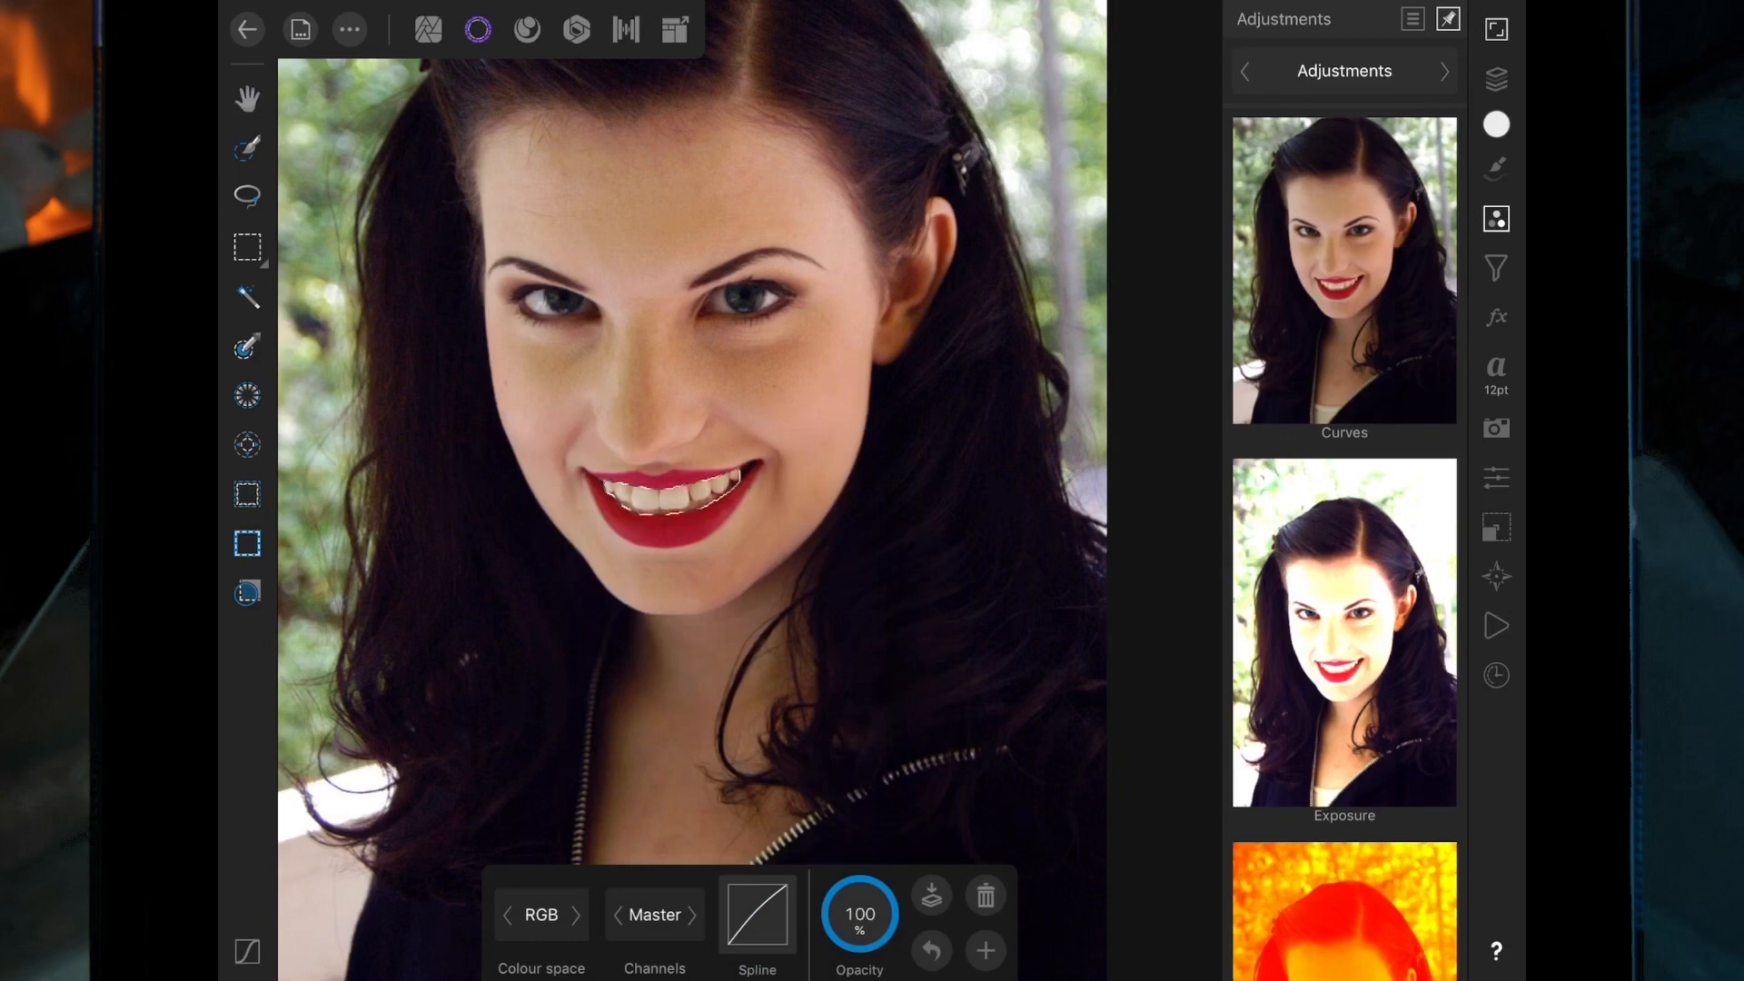
pyautogui.click(756, 914)
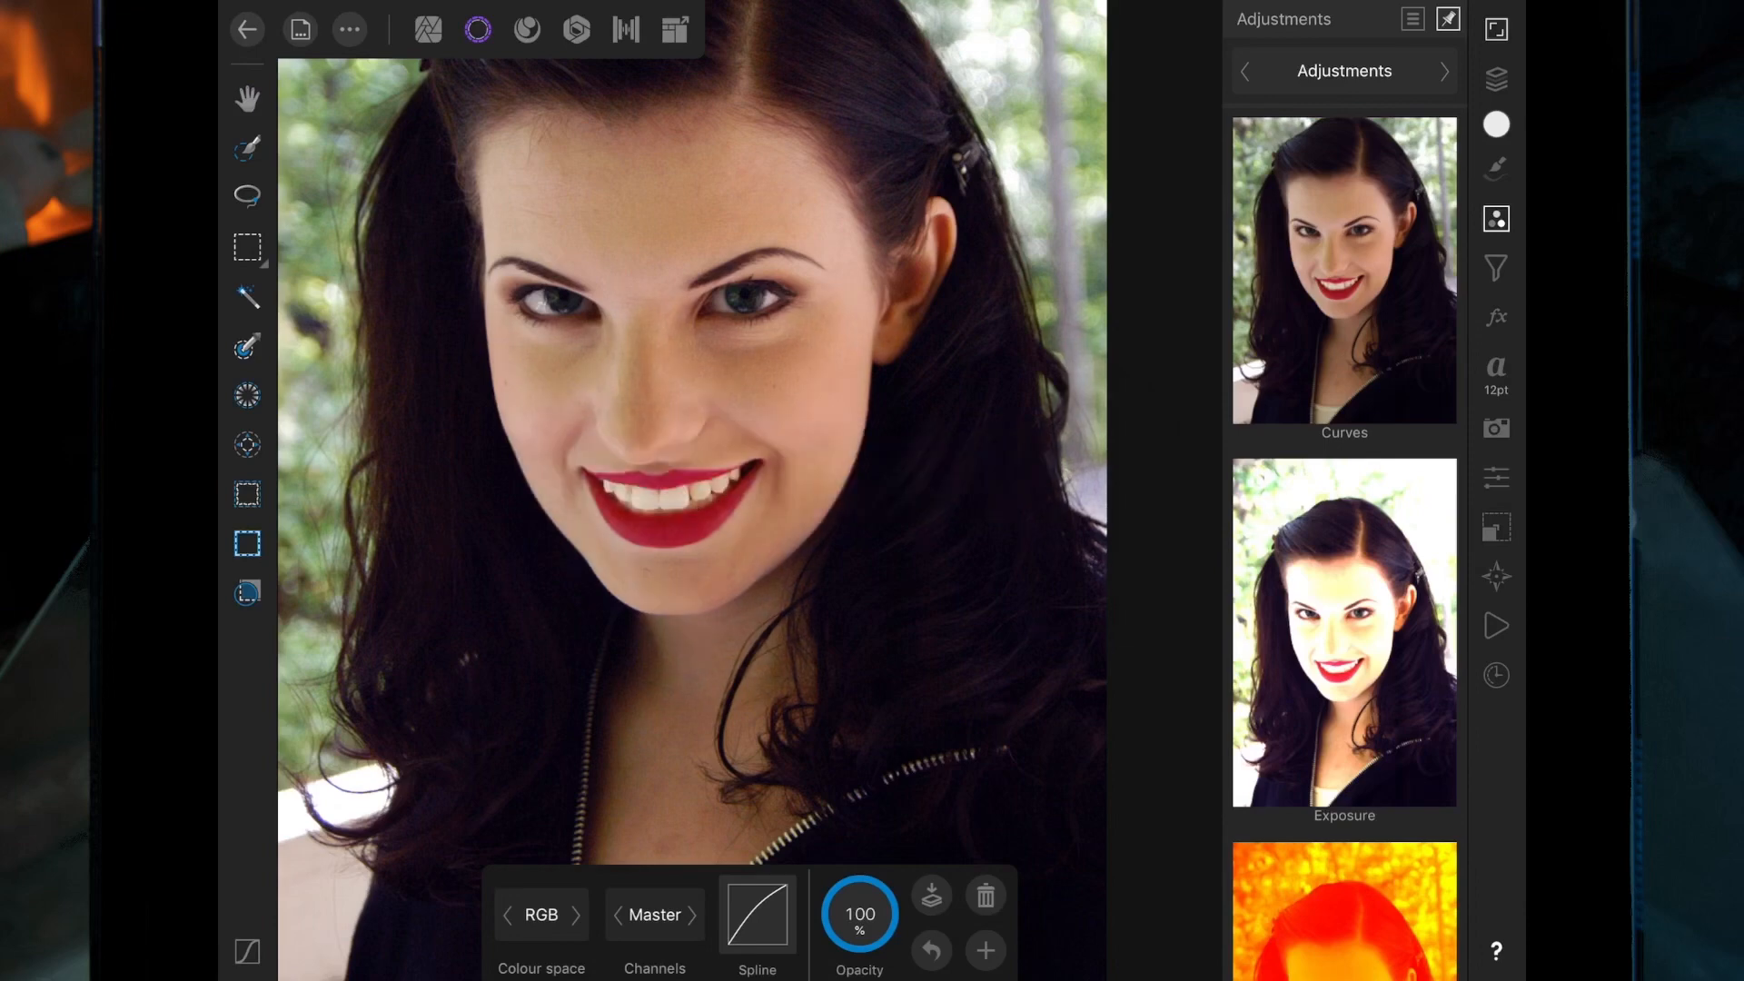
pyautogui.click(1496, 78)
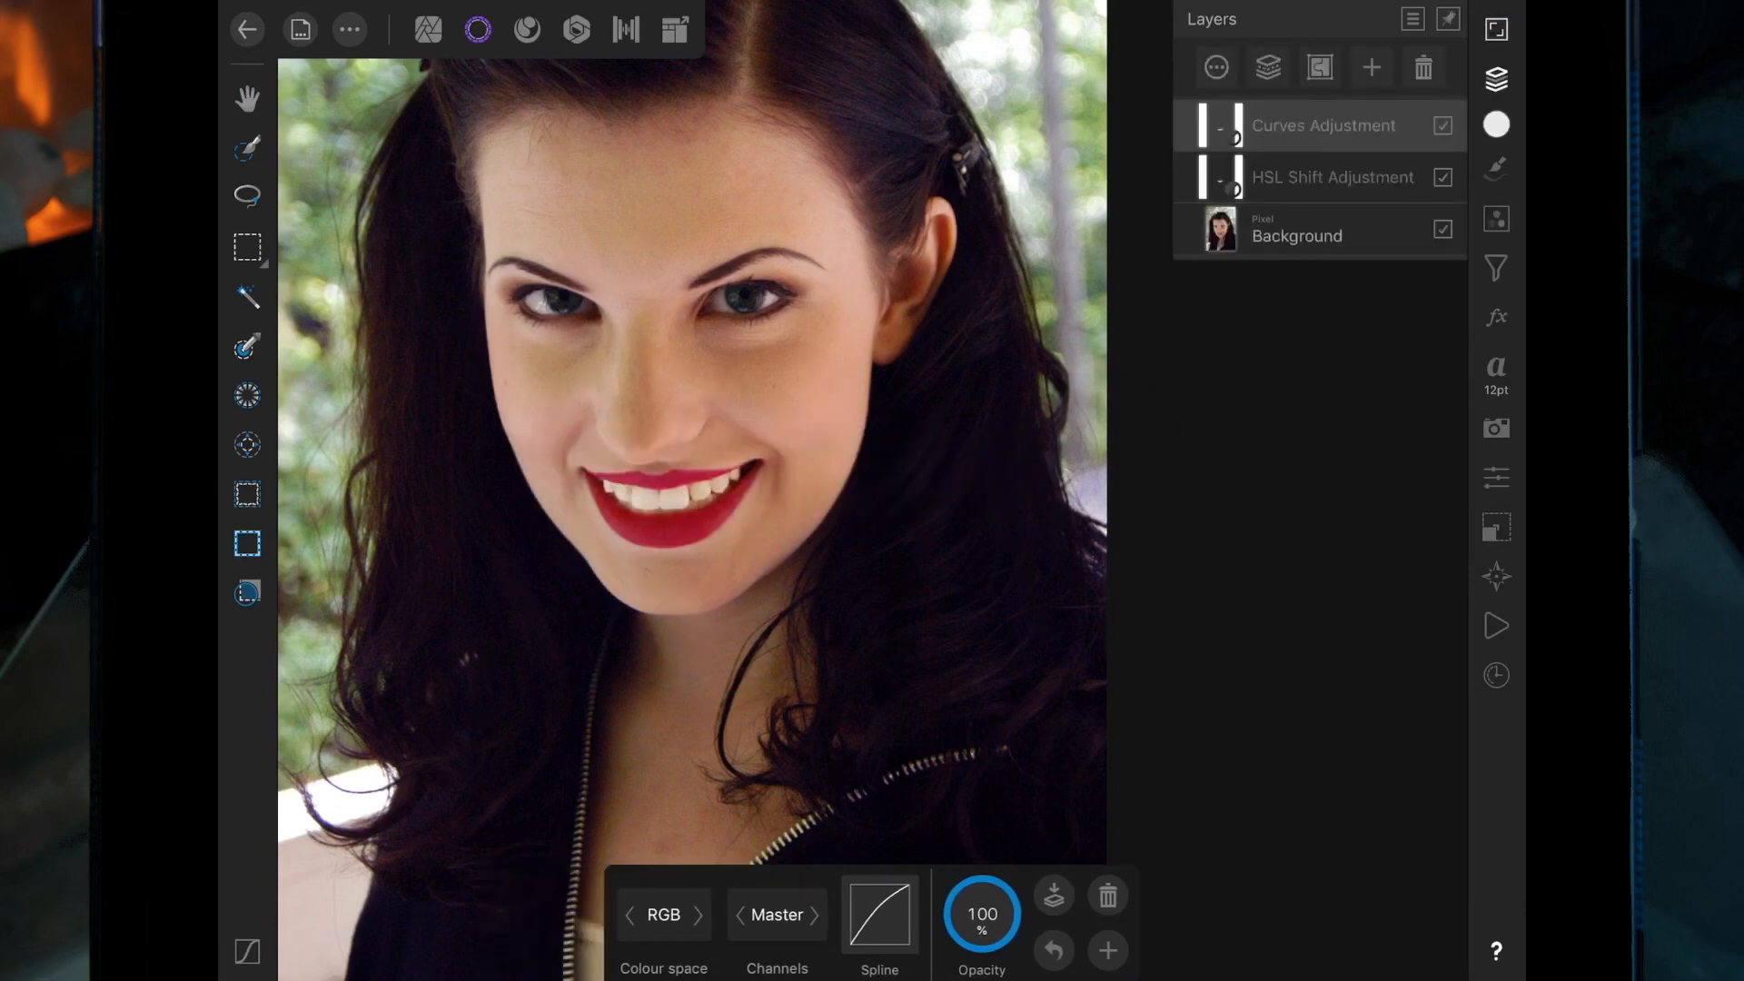
pyautogui.click(1444, 125)
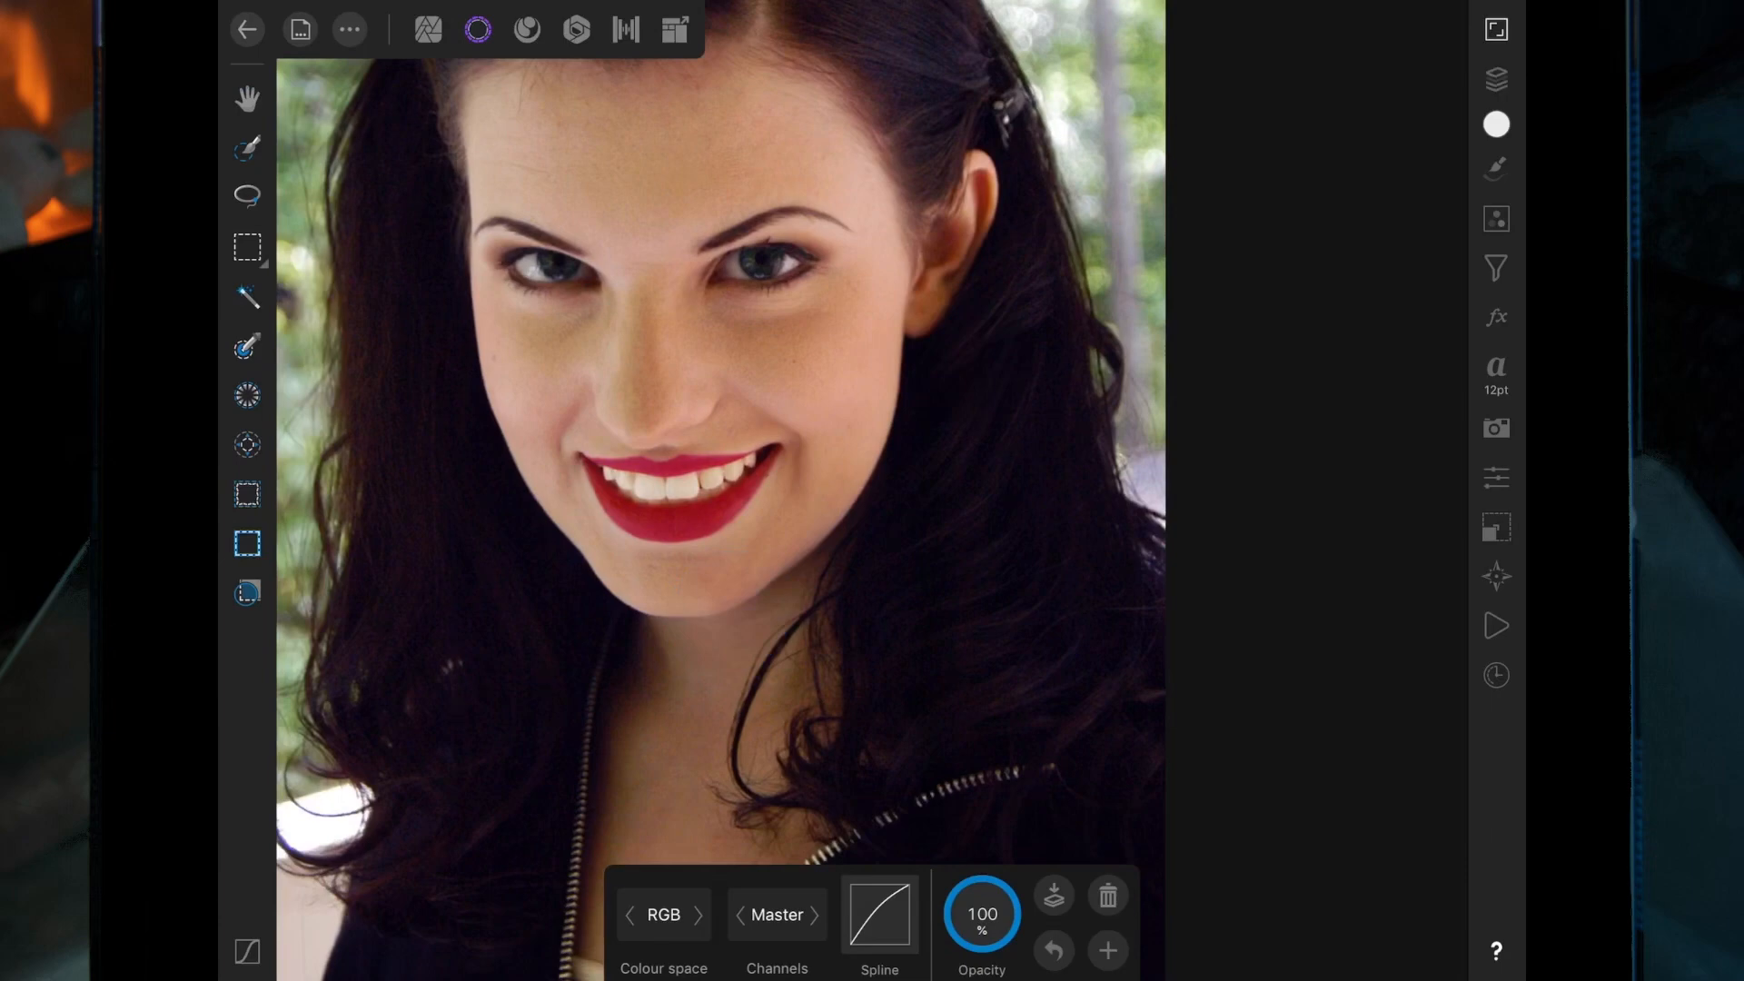
pyautogui.click(1494, 78)
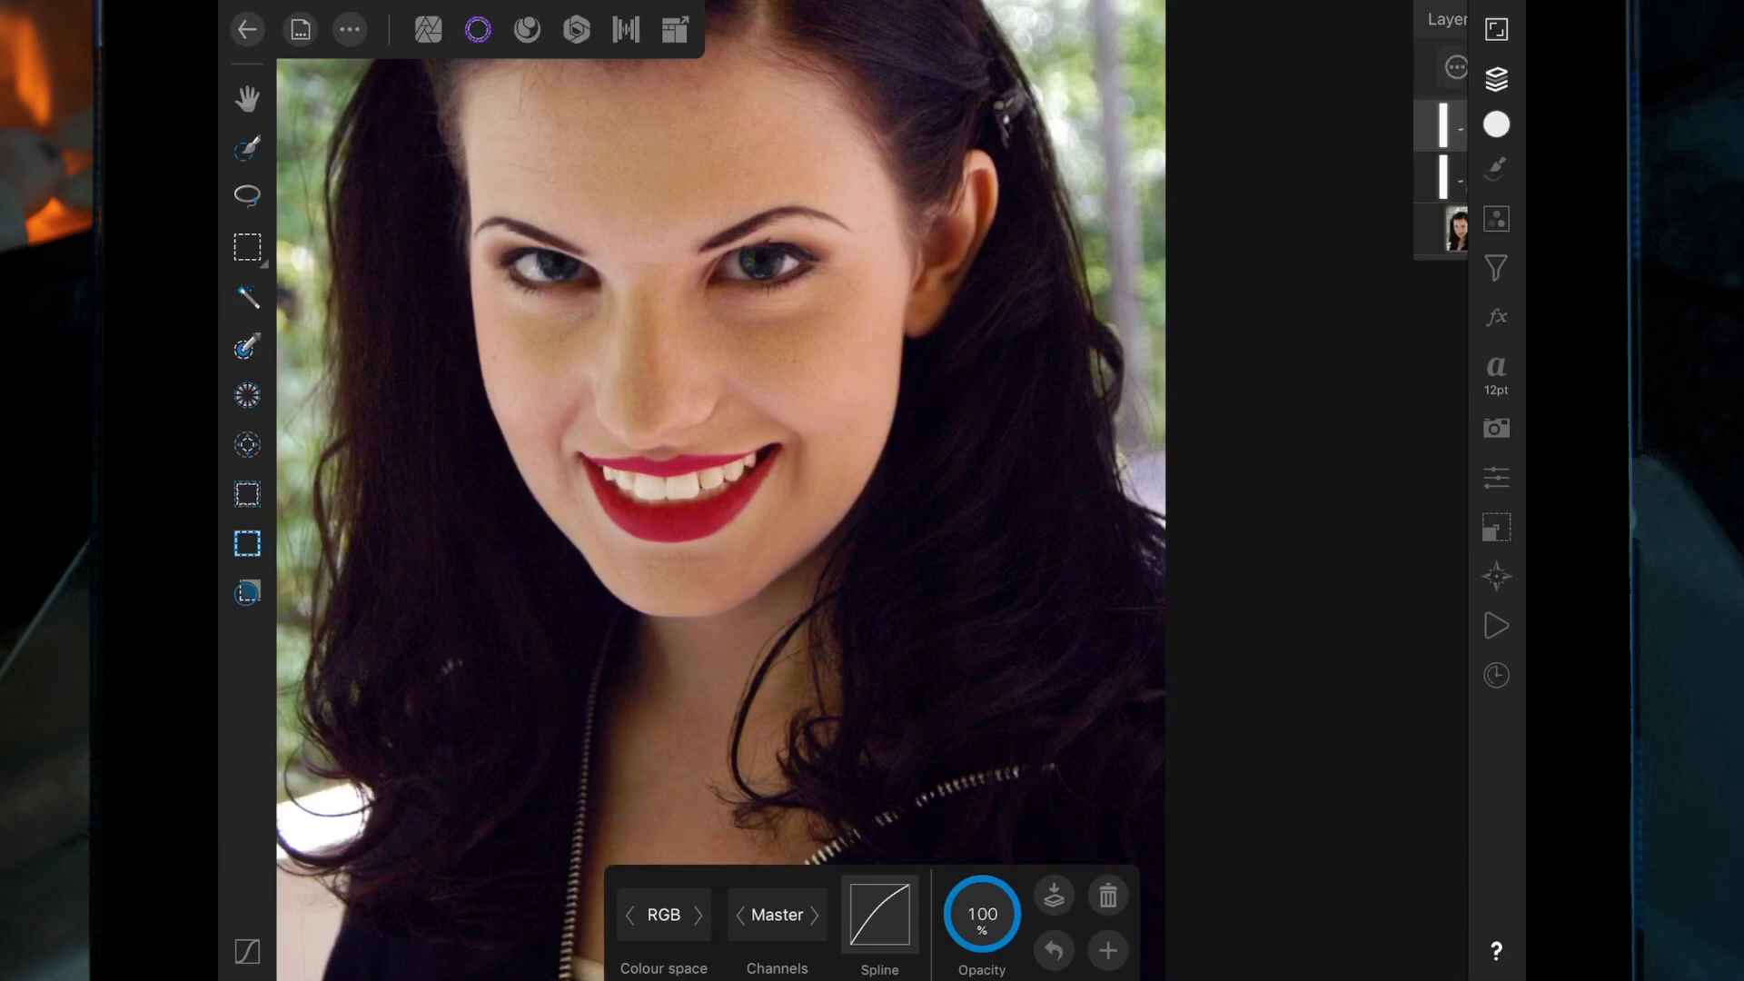